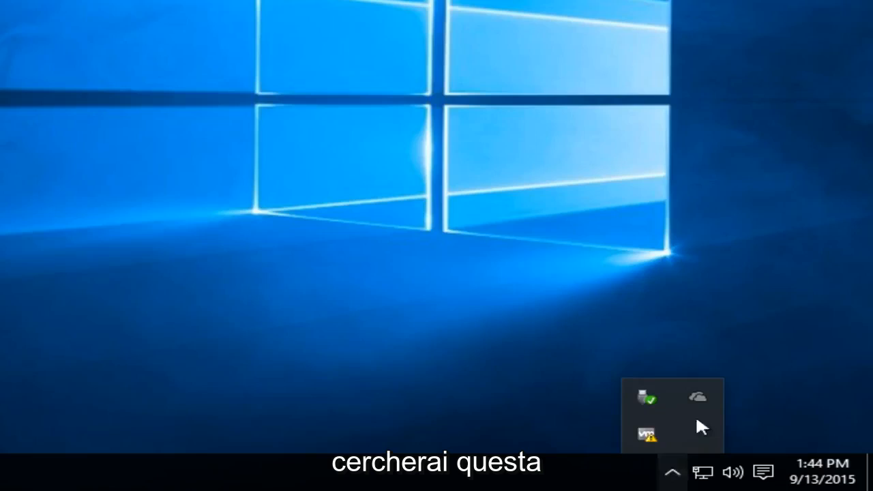
mouse_move(697, 397)
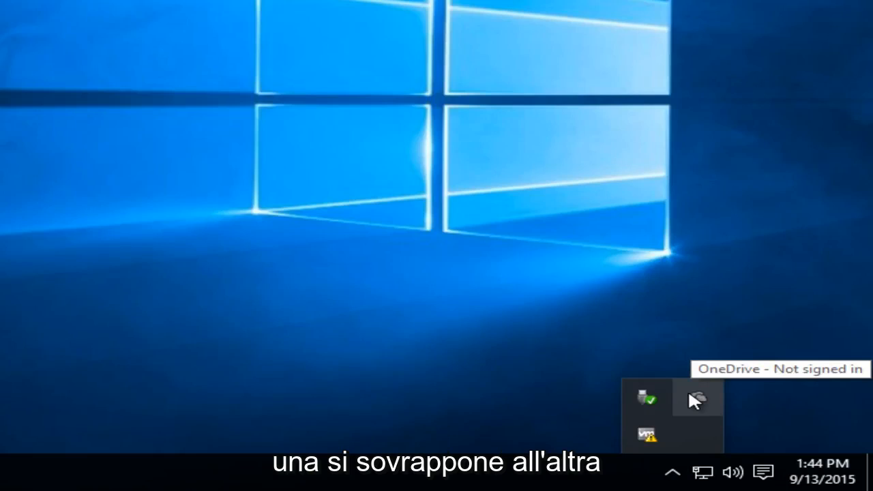
Open OneDrive's Settings from the system-tray cloud icon menu
right_click(696, 401)
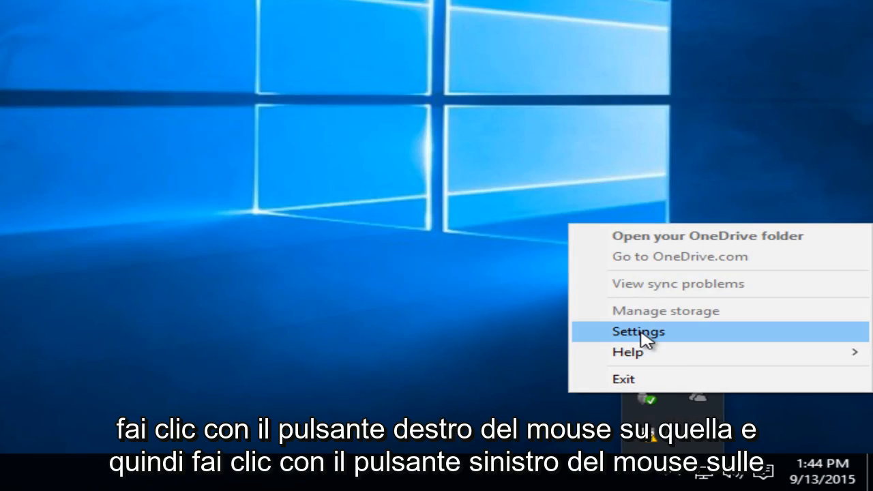
left_click(637, 331)
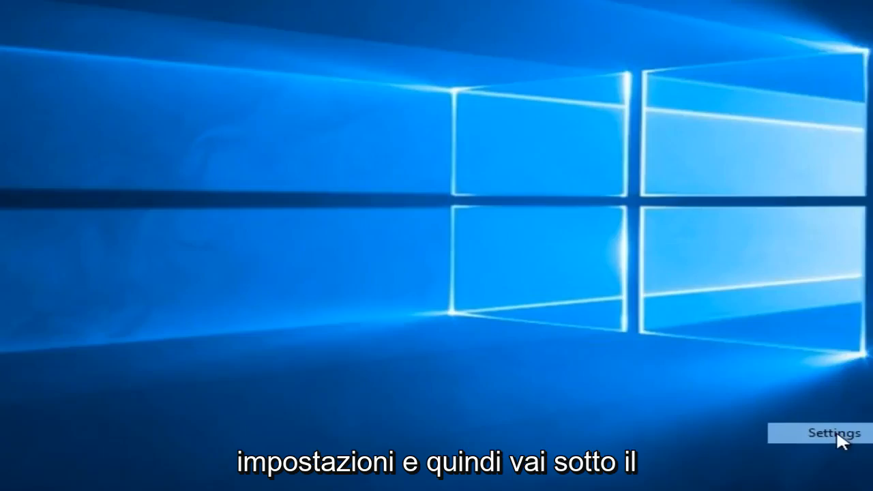
On the Settings tab, uncheck 'Start OneDrive automatically when I sign in to Windows'
left_click(827, 433)
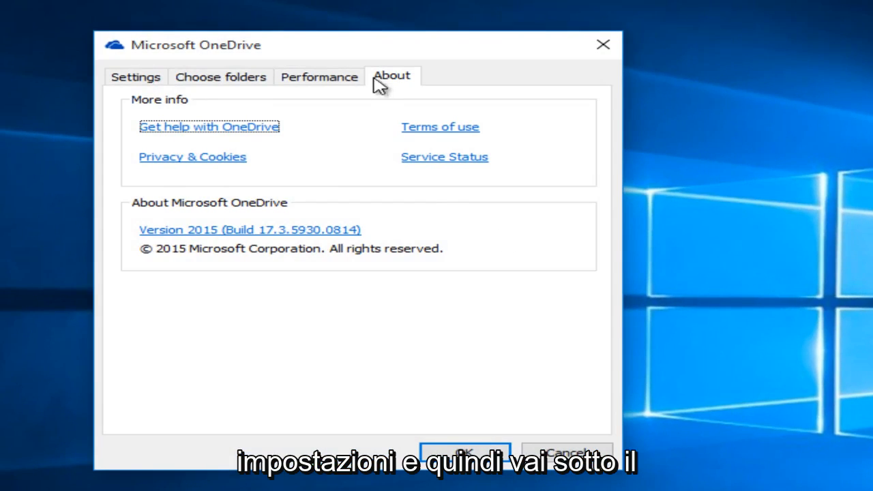
left_click(135, 76)
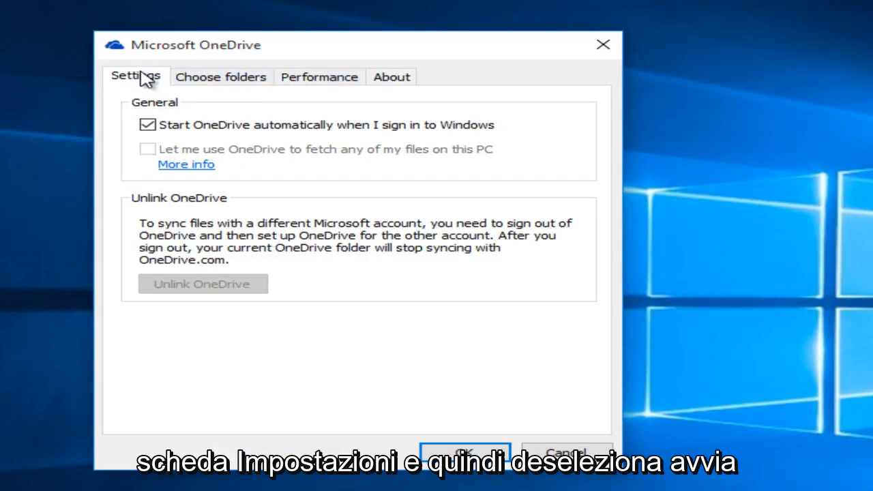
left_click(148, 124)
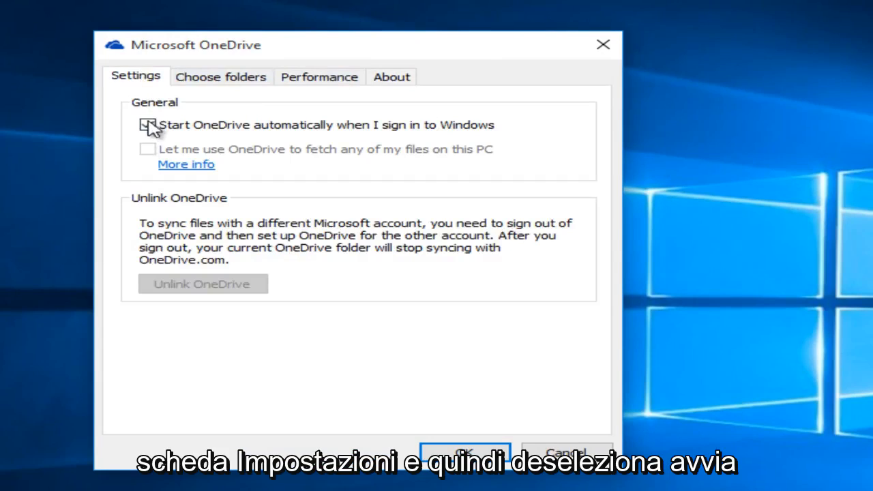
left_click(147, 125)
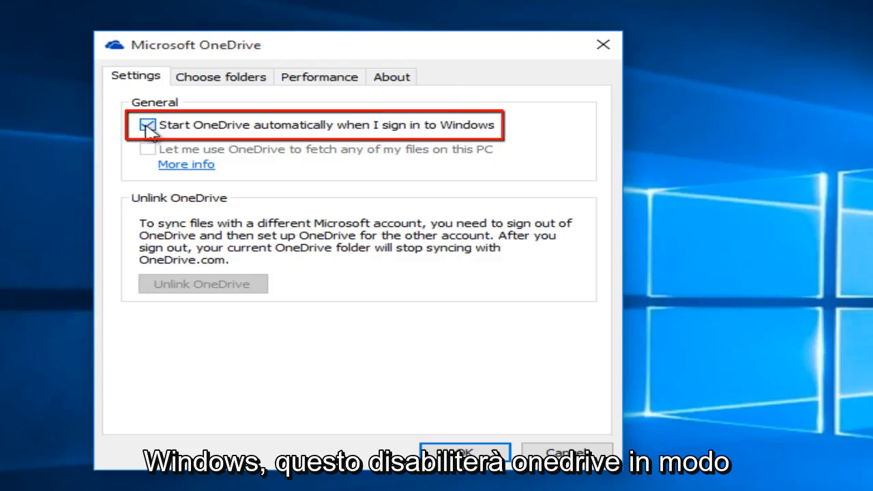
left_click(147, 125)
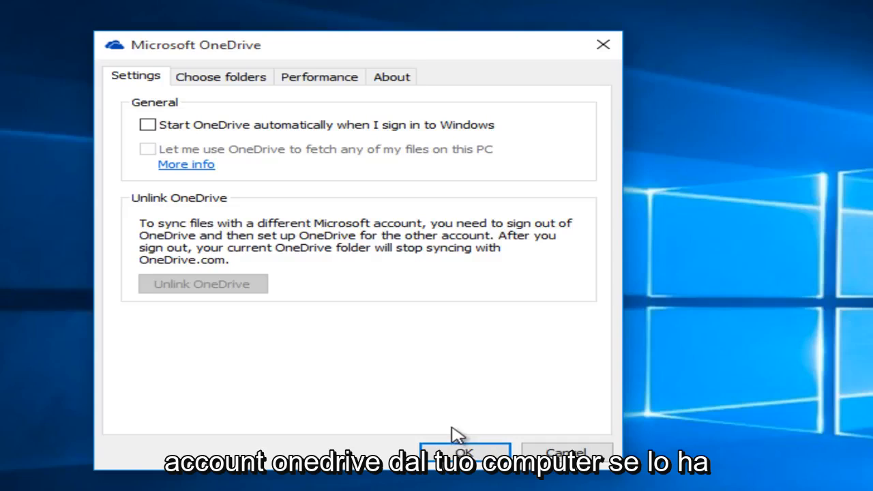
mouse_move(263, 286)
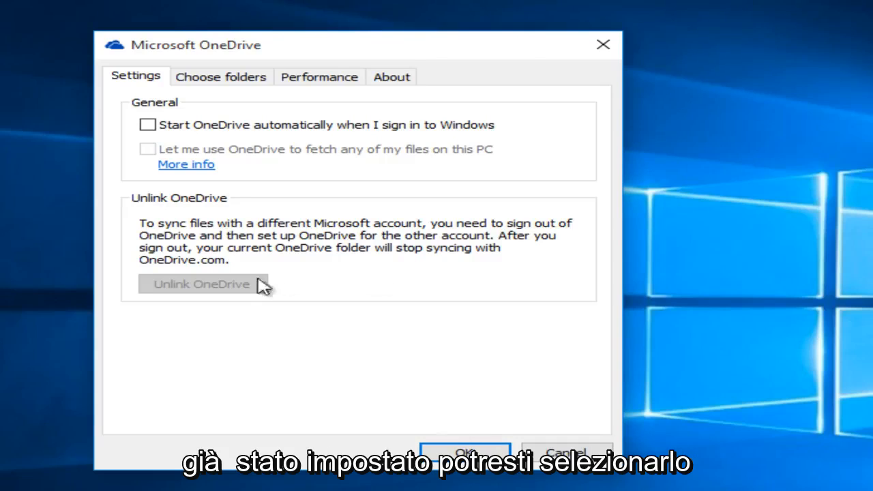
mouse_move(262, 266)
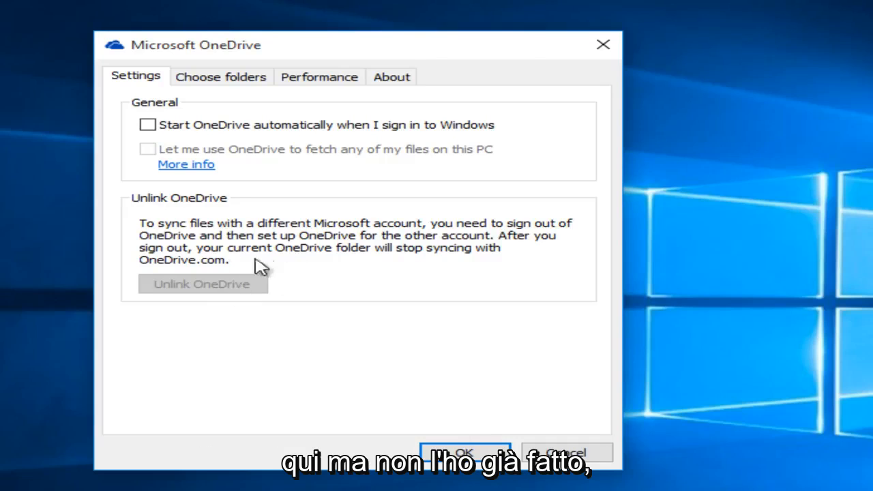
mouse_move(279, 306)
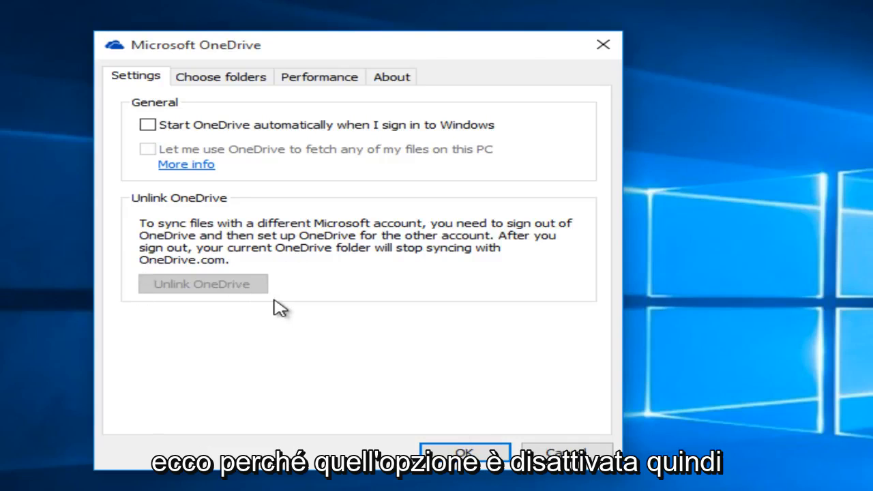